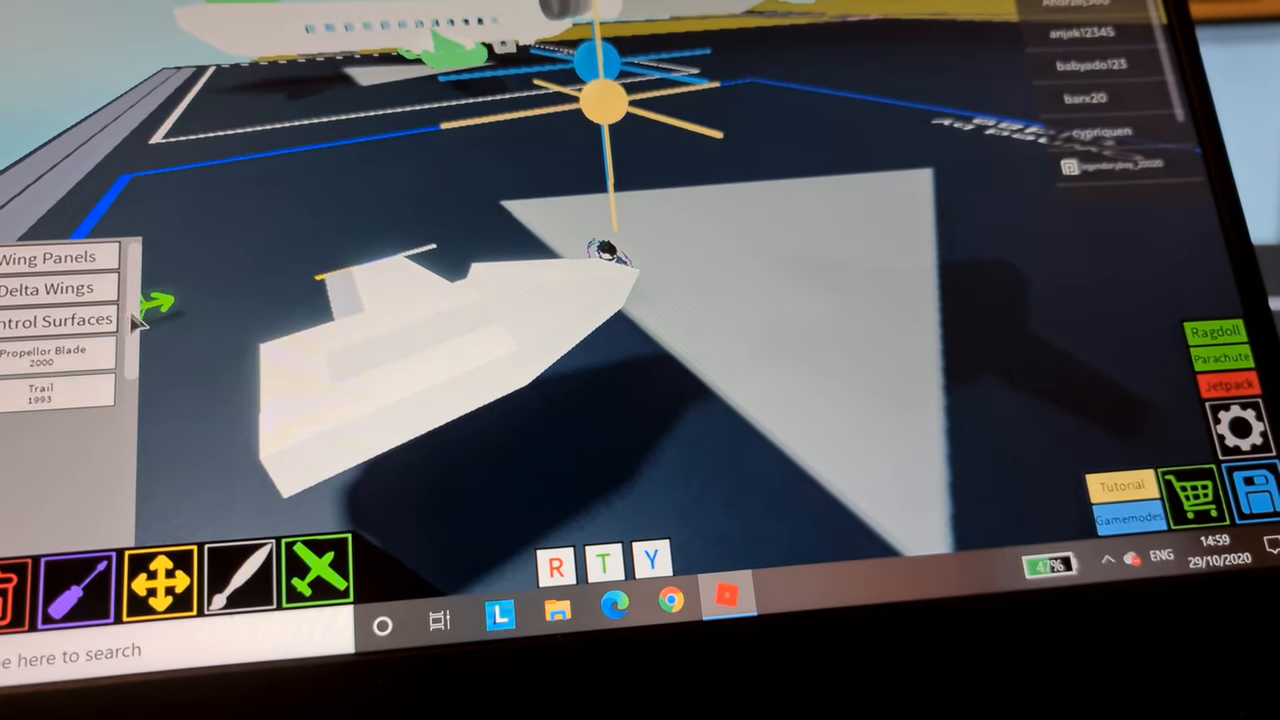
# Attach a second pointed delta wing piece to the white fuselage
pyautogui.click(44, 288)
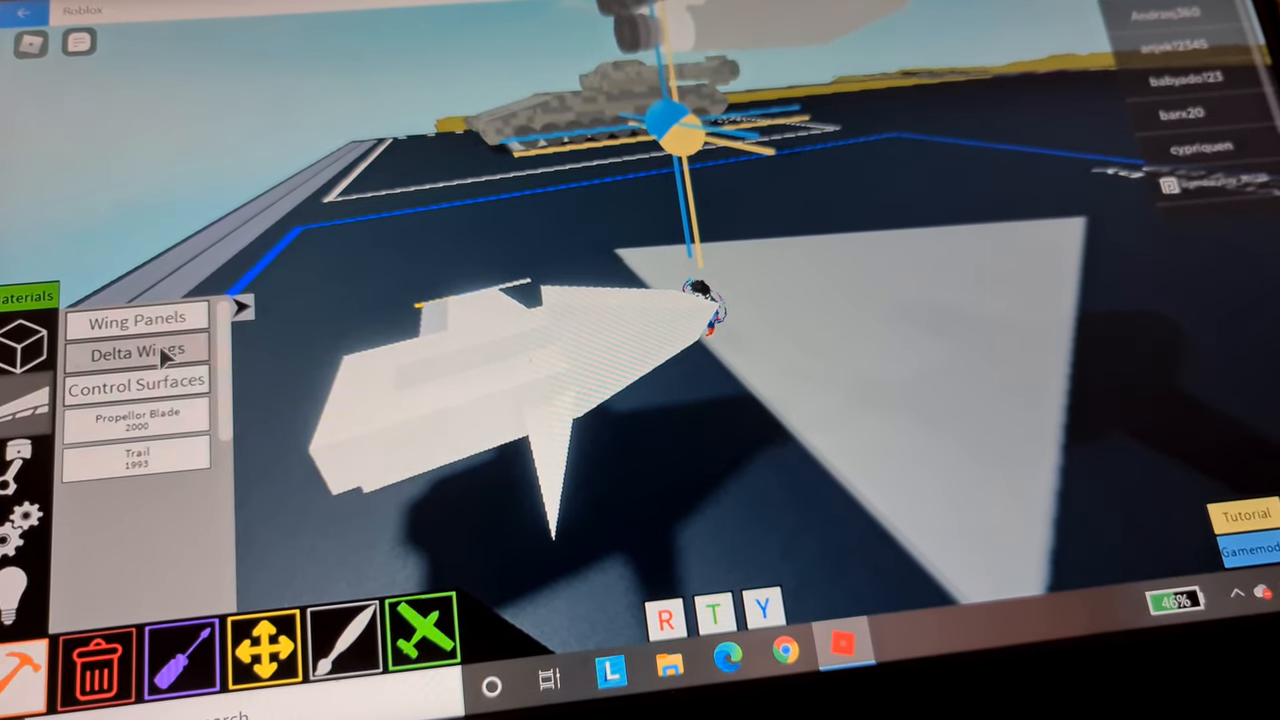
# Extend the jet's body and wings with flat wing panels from the Wing Panels list
pyautogui.click(138, 316)
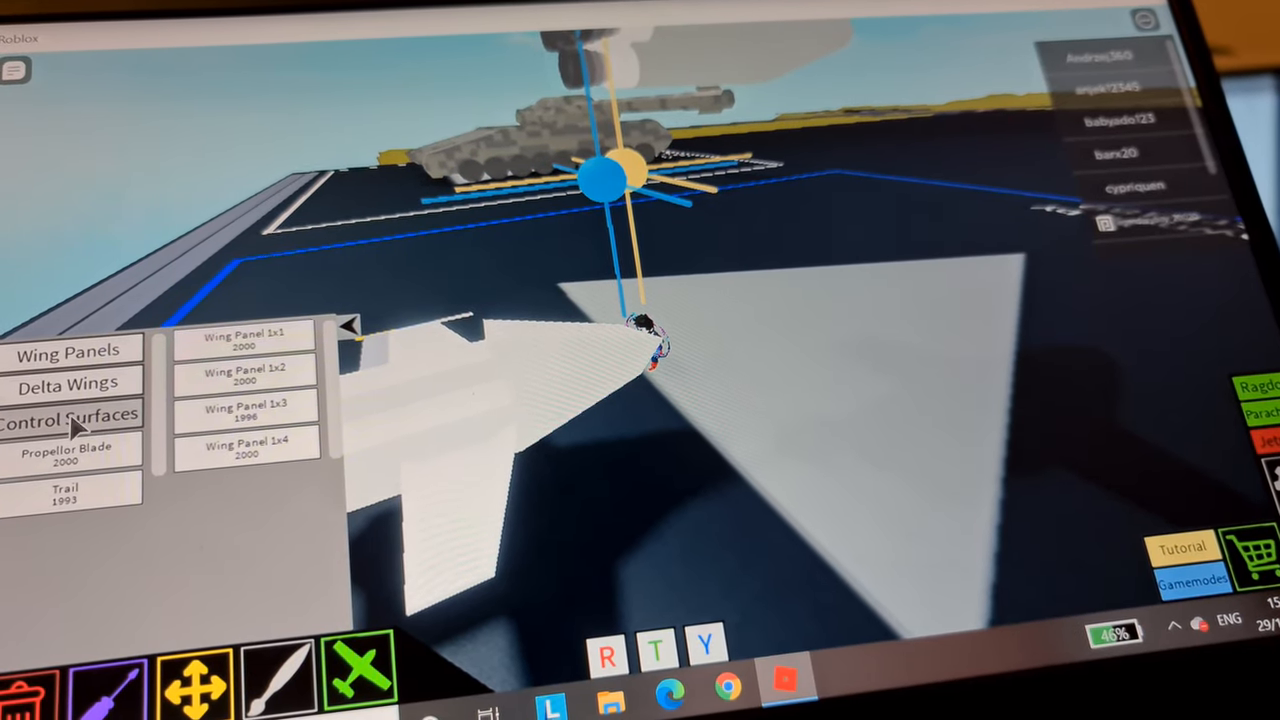
pyautogui.click(68, 414)
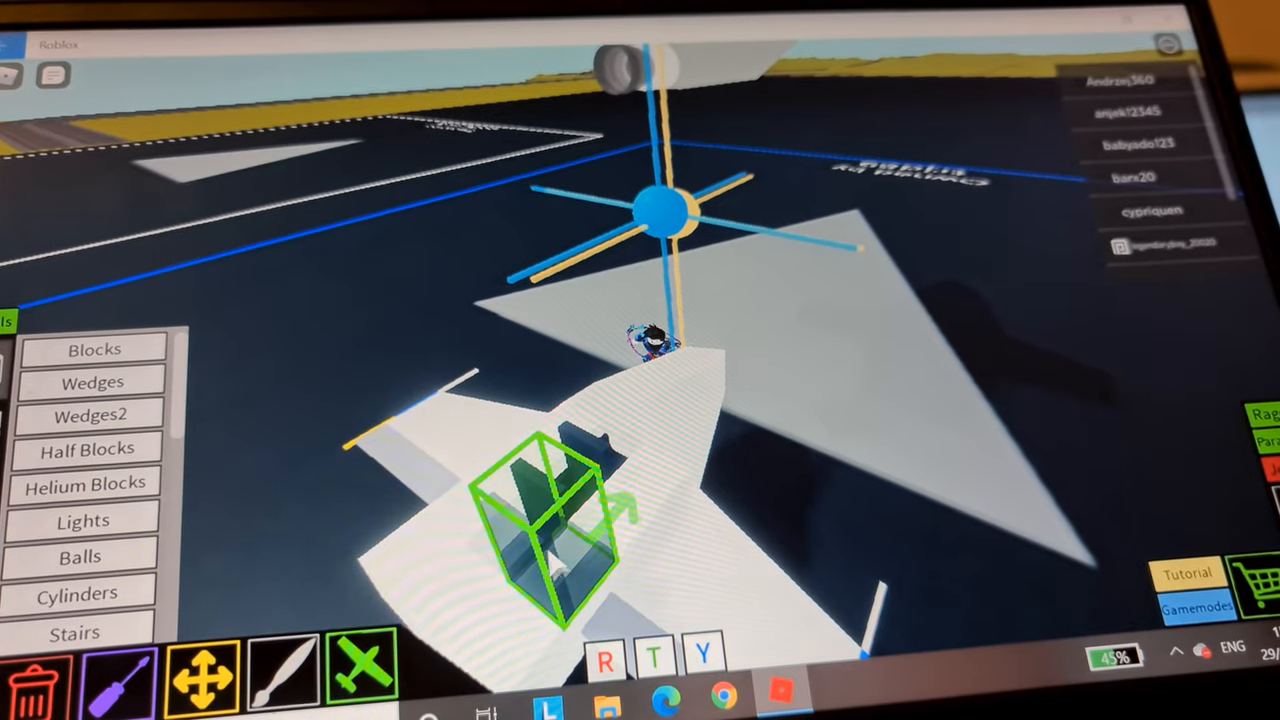
# Place a piece on the fuselage and bring up the Rocket Engines list for the tail boosters
pyautogui.click(92, 348)
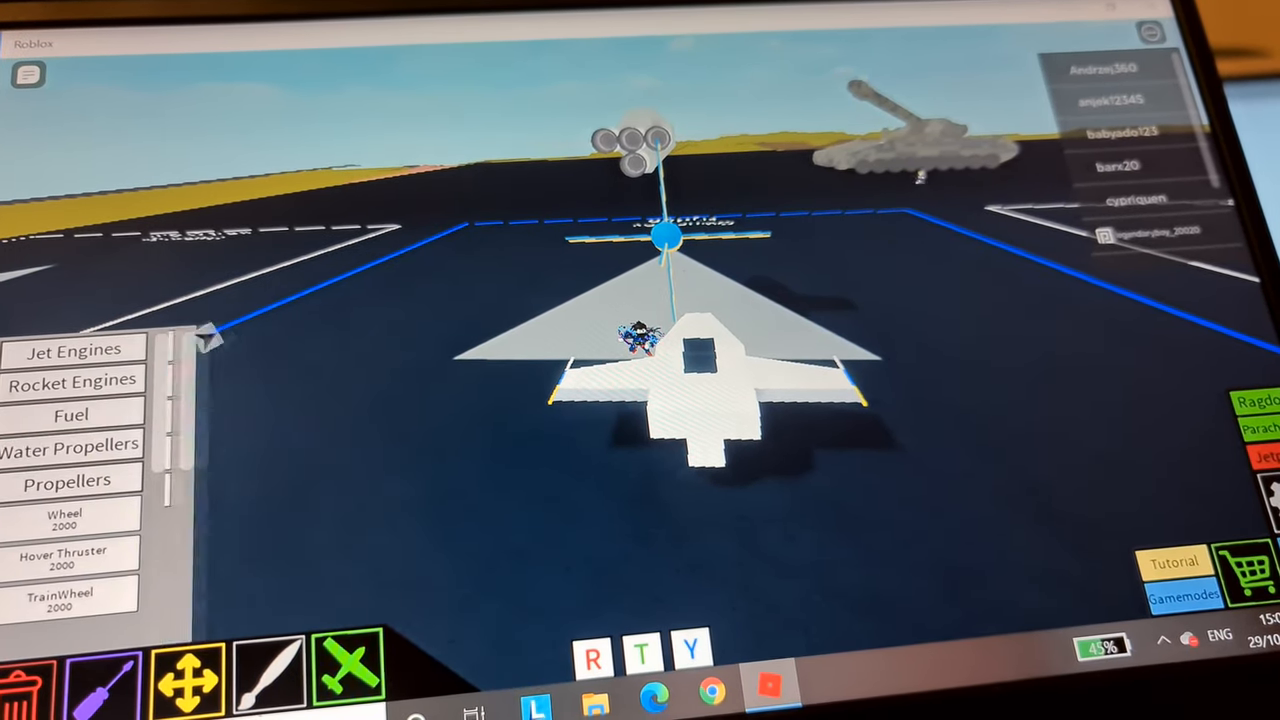
pyautogui.click(68, 396)
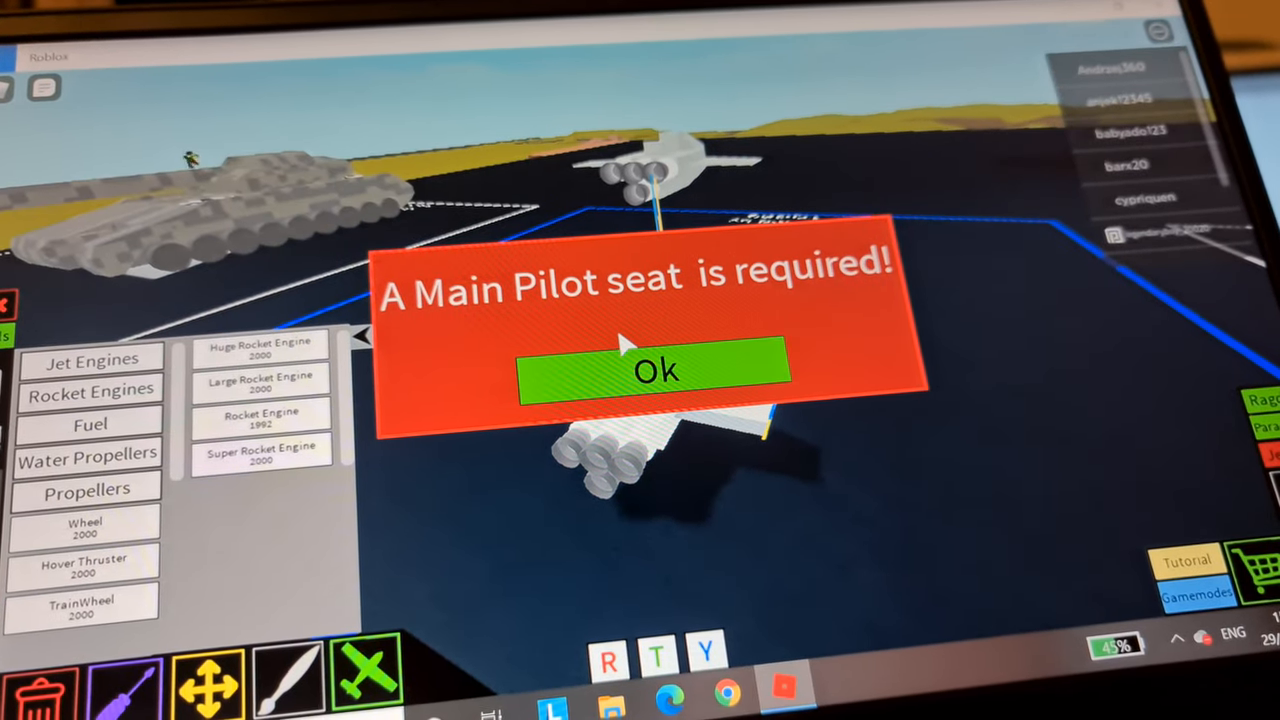
pyautogui.click(656, 372)
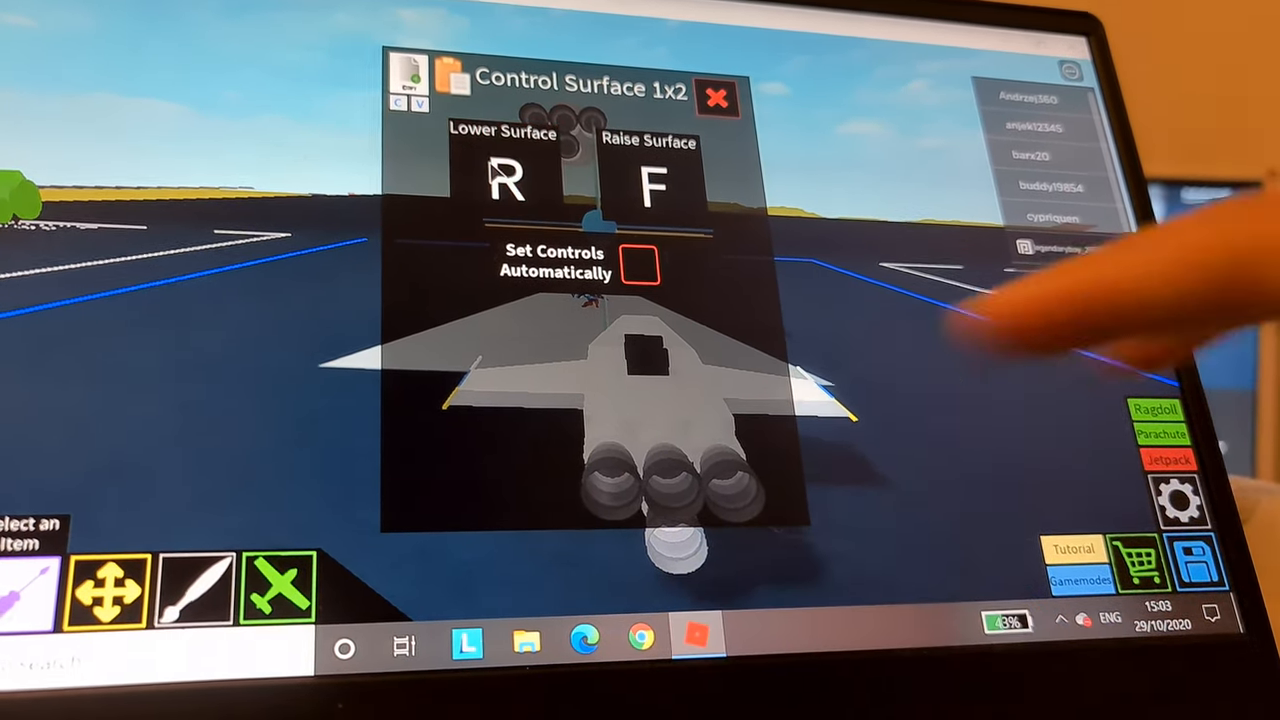
# Close the control surface settings with Lower on R and Raise on F
pyautogui.click(718, 96)
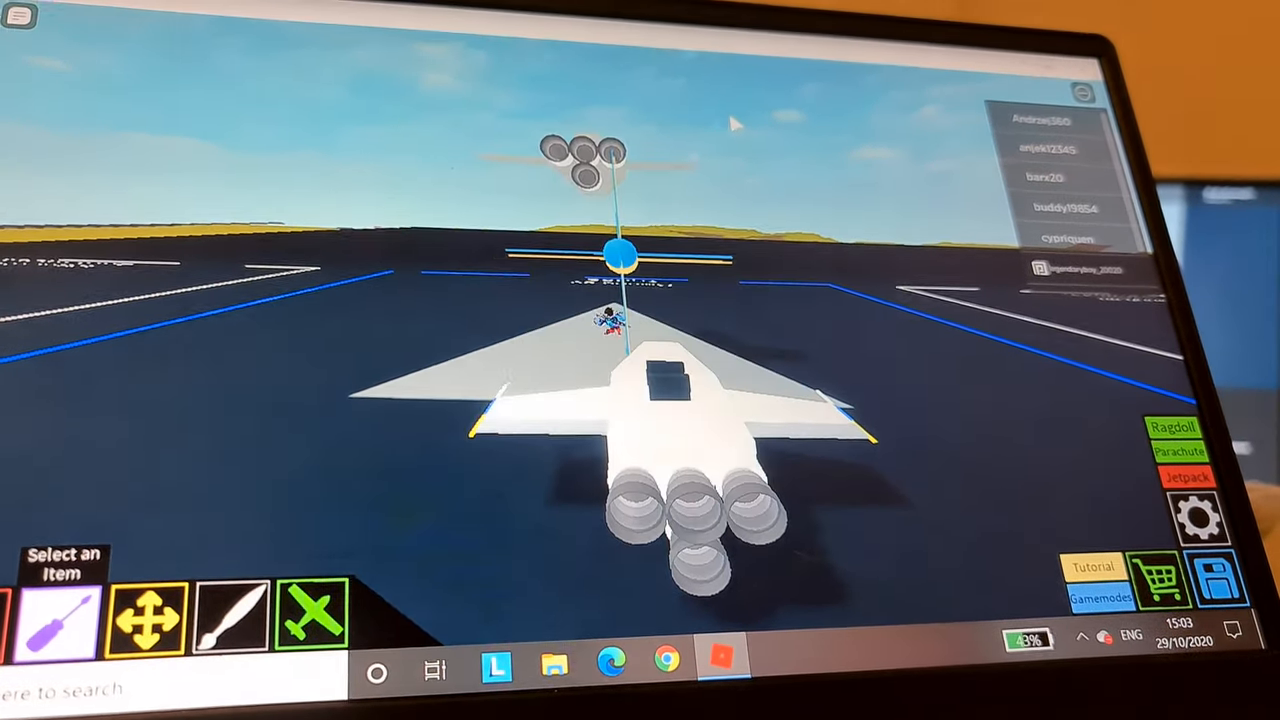